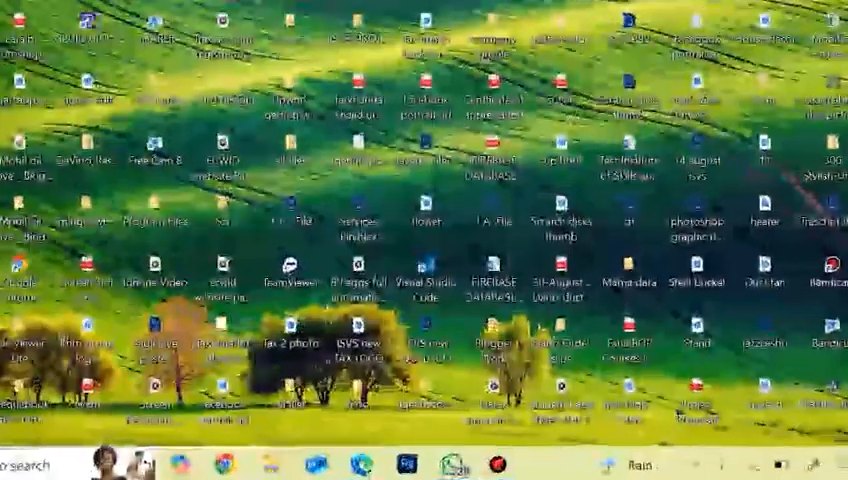
# - Find Control Panel via search and uninstall Google Chrome from the installed-programs list
pyautogui.click(222, 464)
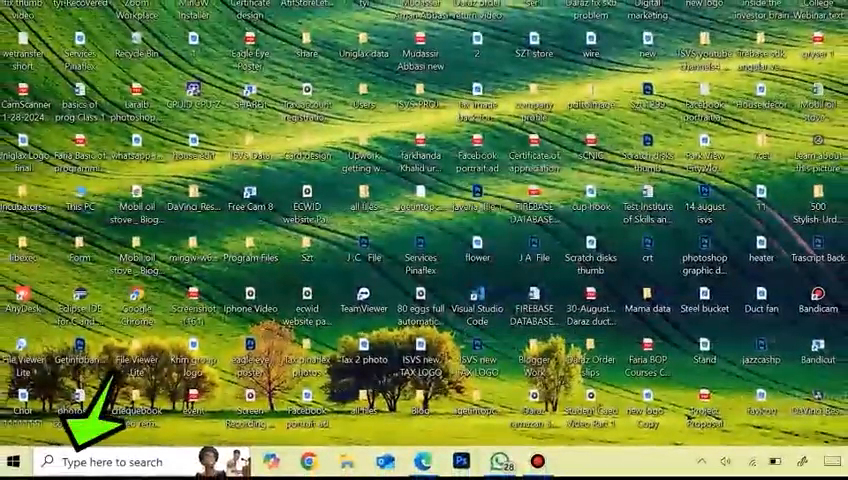
pyautogui.write('contr')
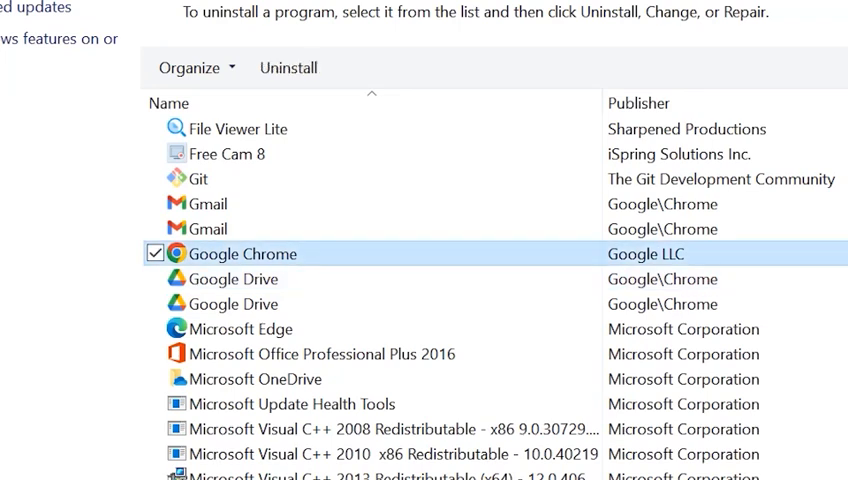
pyautogui.rightClick(240, 252)
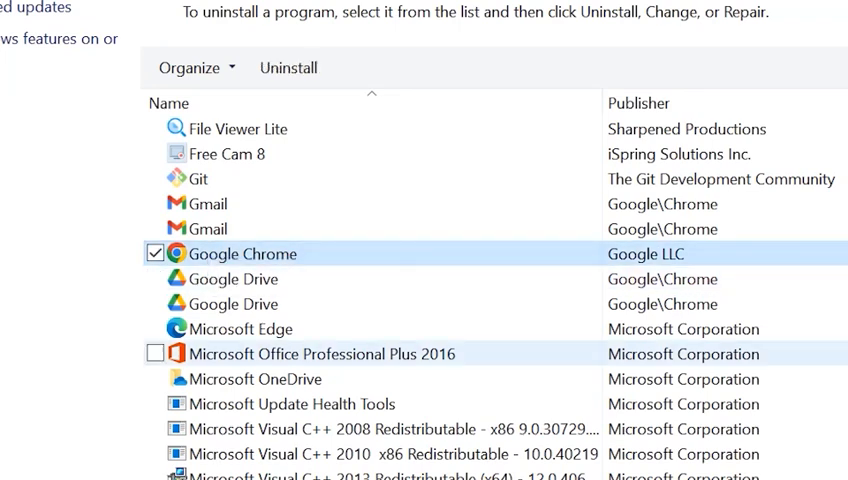
pyautogui.click(288, 68)
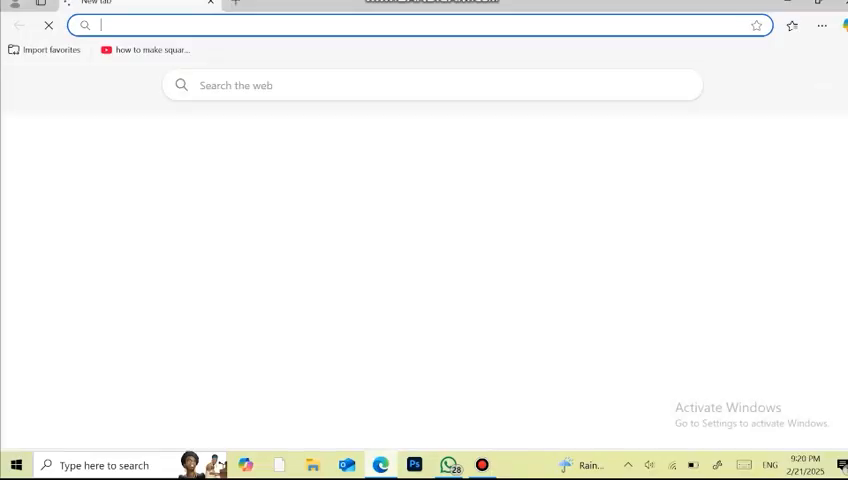
# - Search the web in Edge for downloading Chrome for Windows 10 and scan the results
pyautogui.write('download gta 6')
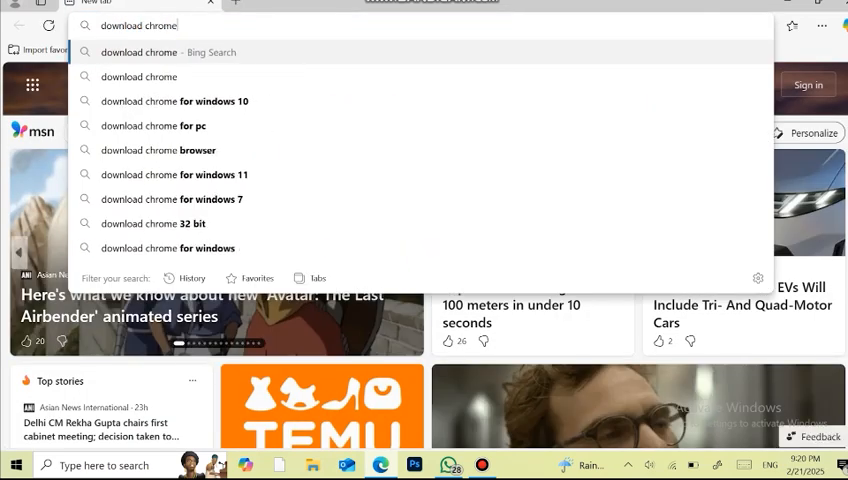
pyautogui.click(178, 100)
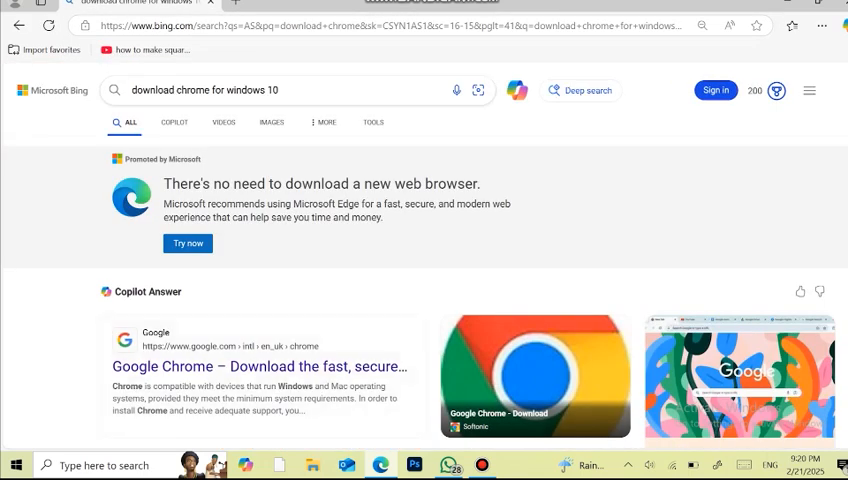
pyautogui.scroll(-3)
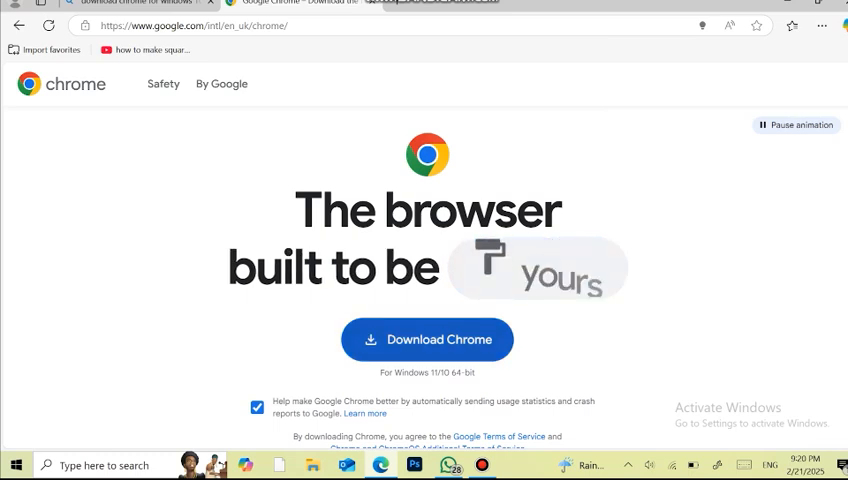
# - Download the ChromeSetup installer from Google's Chrome page
pyautogui.click(428, 340)
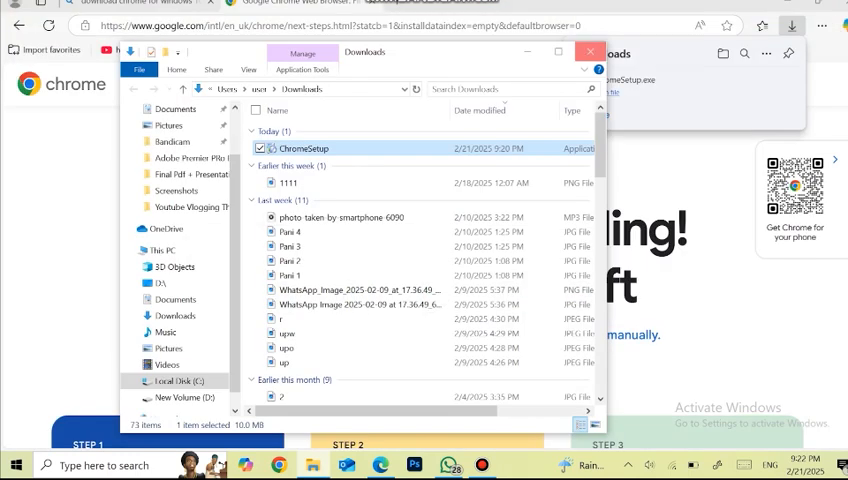
# - Run the downloaded ChromeSetup installer and confirm deleting the broken chrome.exe shortcut
pyautogui.click(588, 52)
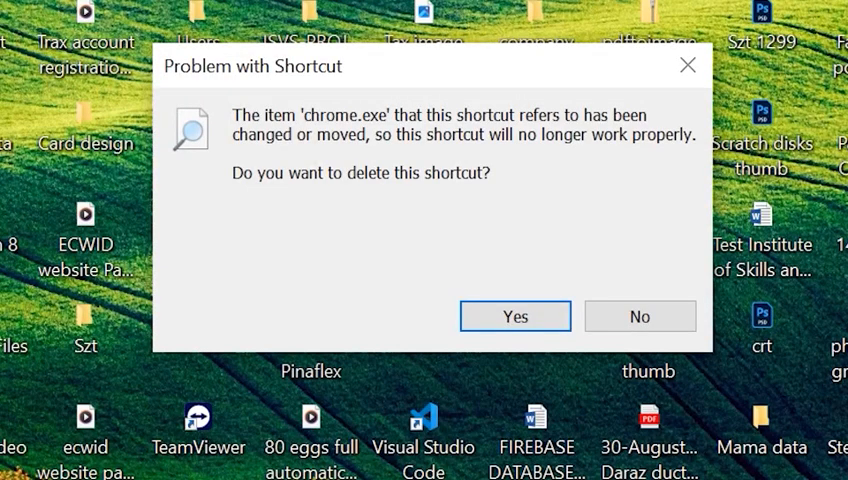
pyautogui.click(516, 316)
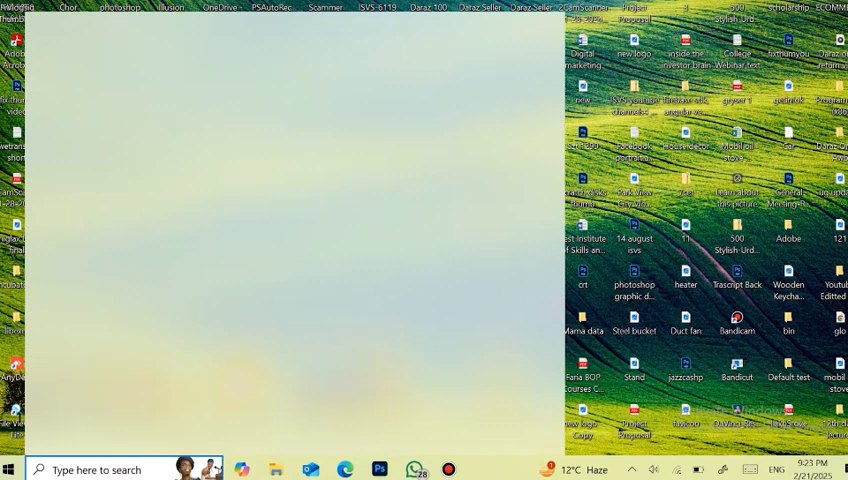
# - Search 'chr' and pin the Google Chrome result to the taskbar
pyautogui.write('chr')
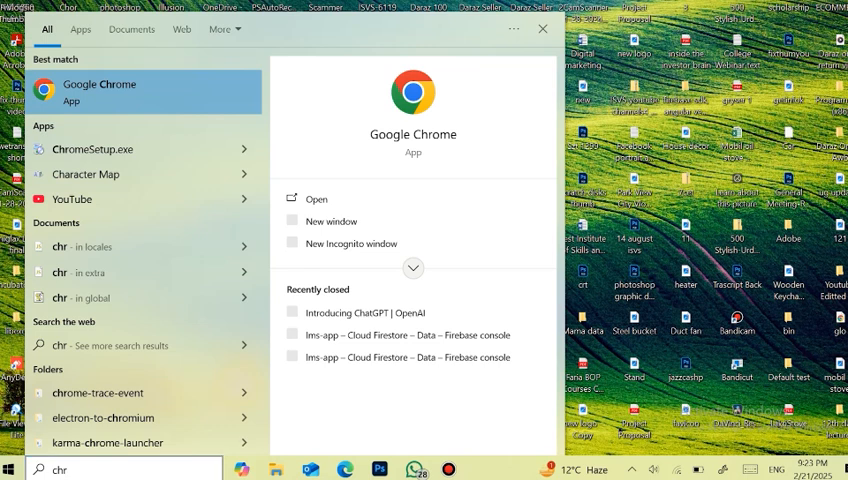
pyautogui.rightClick(98, 92)
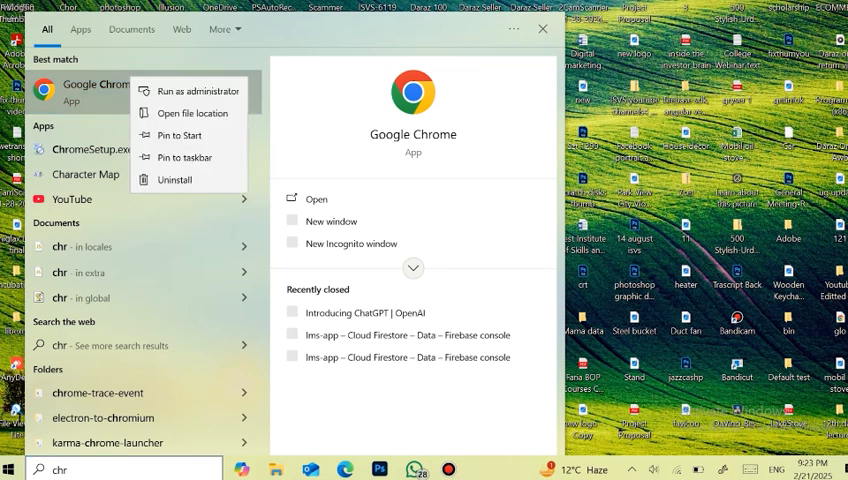
pyautogui.moveTo(180, 136)
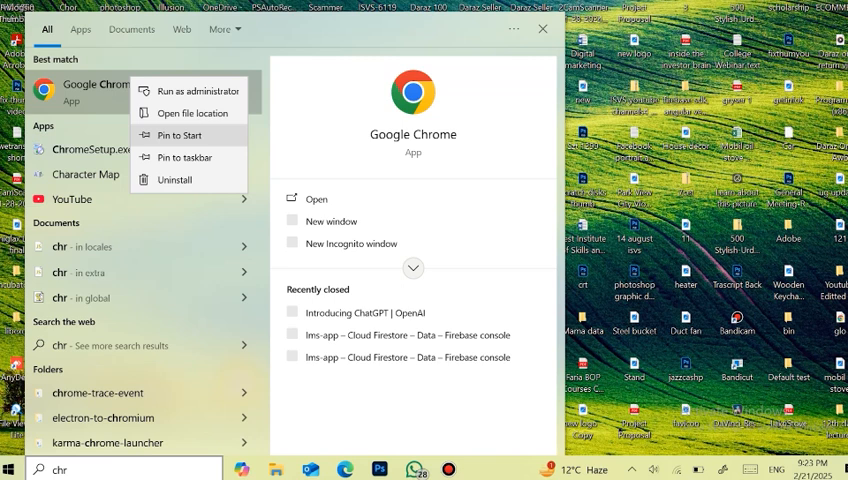
pyautogui.click(184, 156)
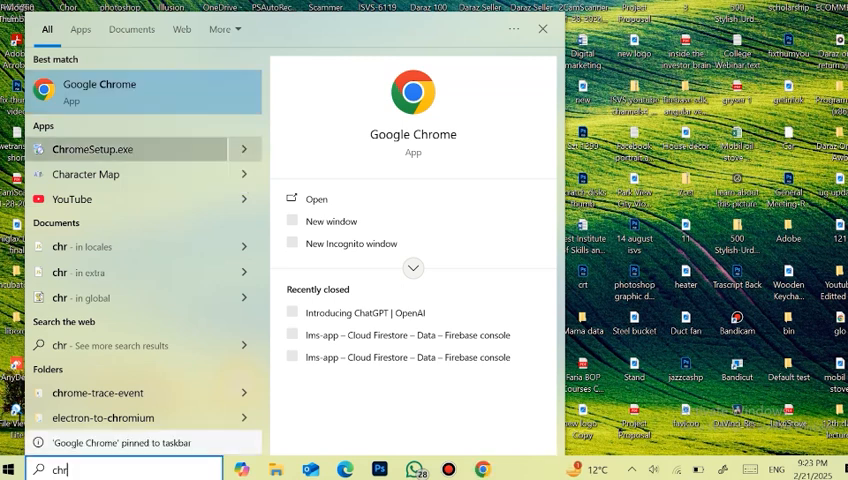